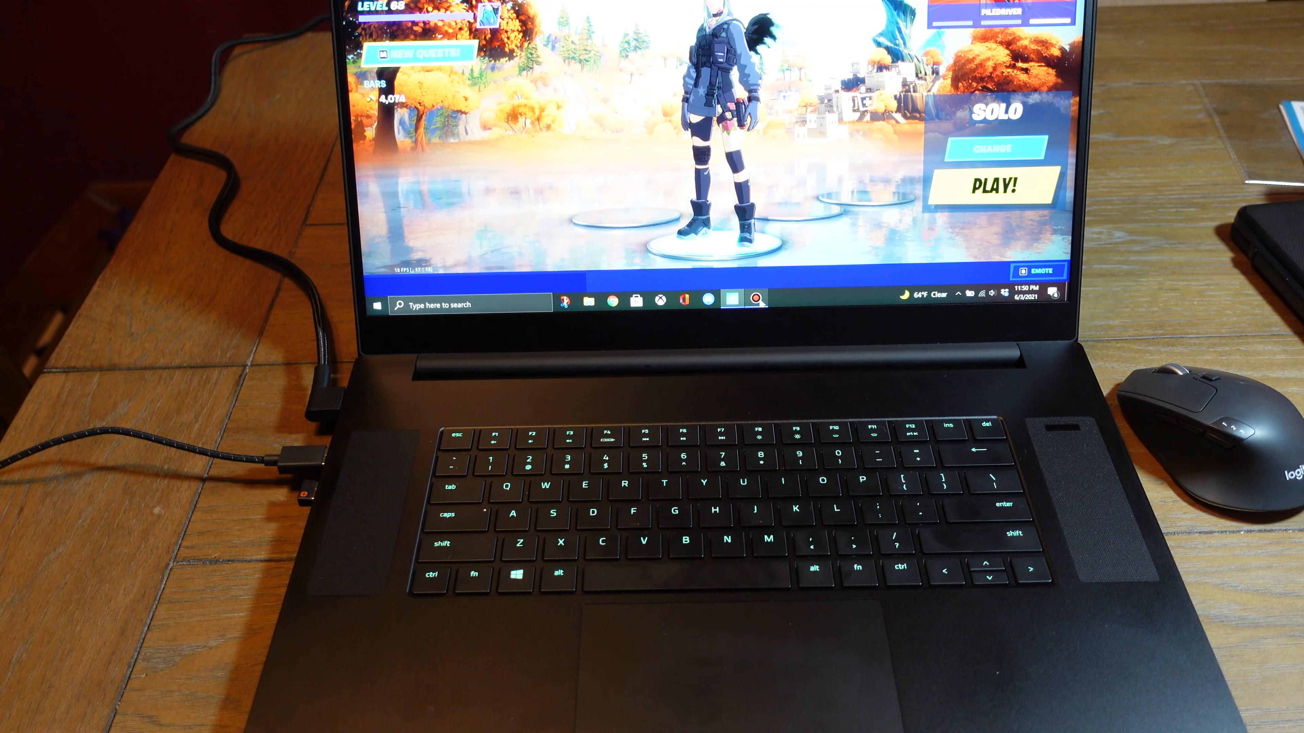
- Start a solo match from the Fortnite lobby with PLAY!
click(994, 187)
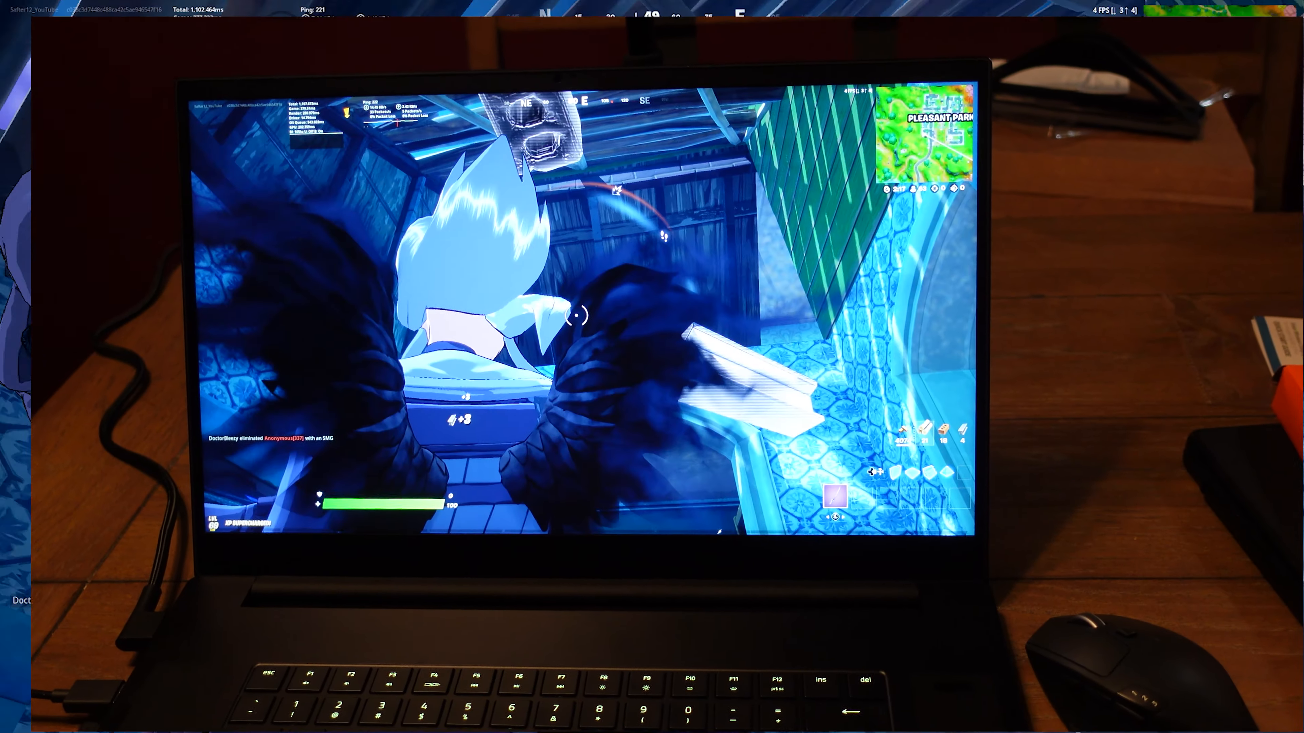